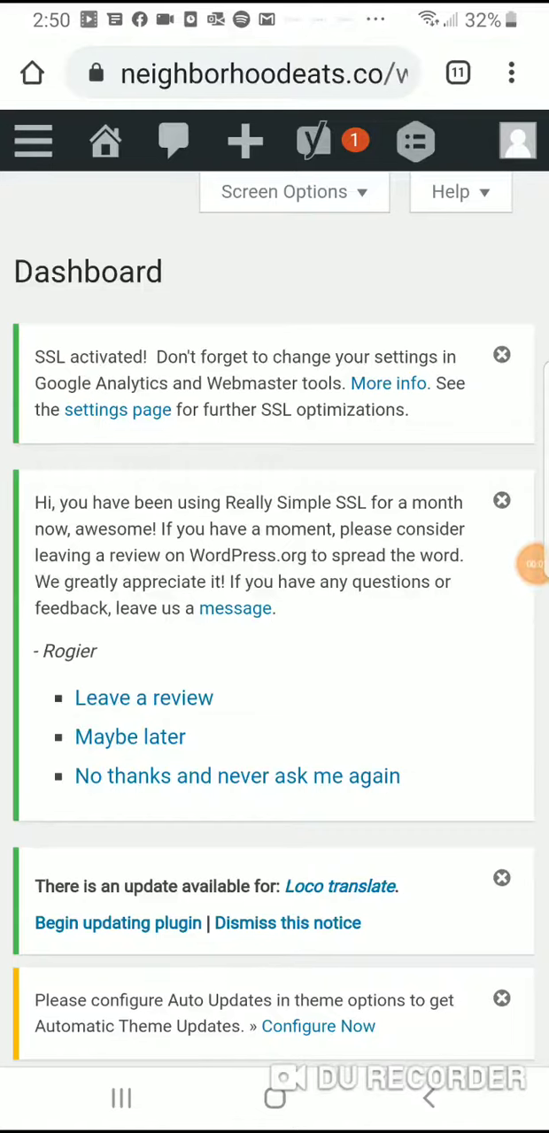
- Go to All Posts and scroll through the five restaurant posts, including one draft
left_click(34, 141)
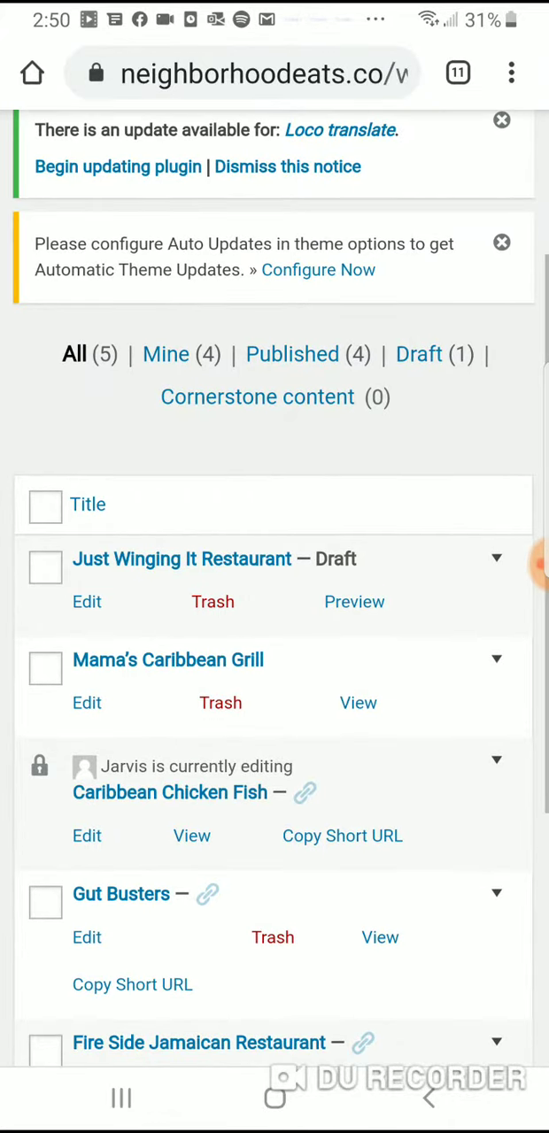
scroll("down", 3)
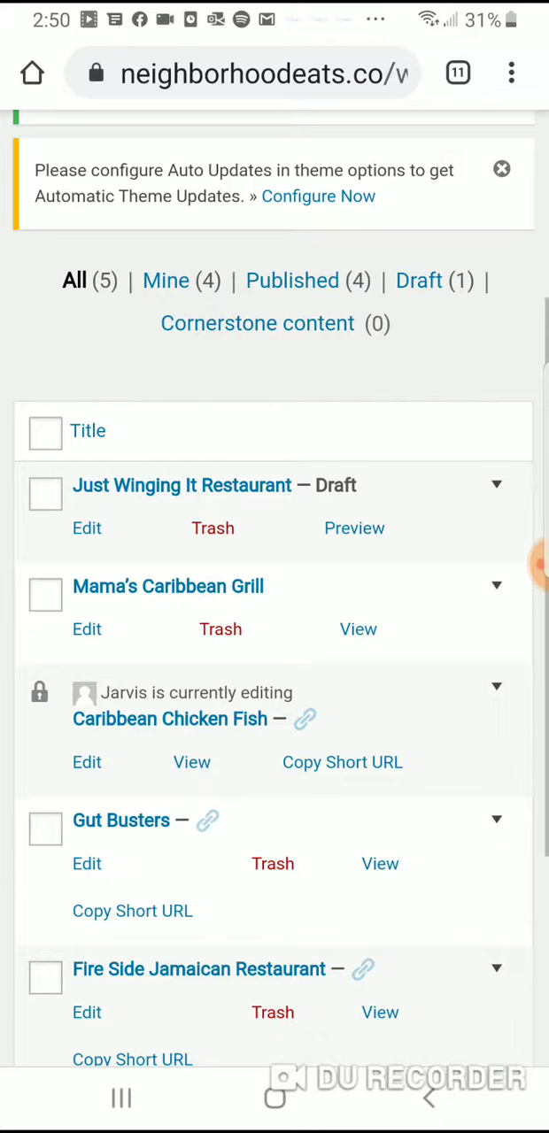
scroll("down", 3)
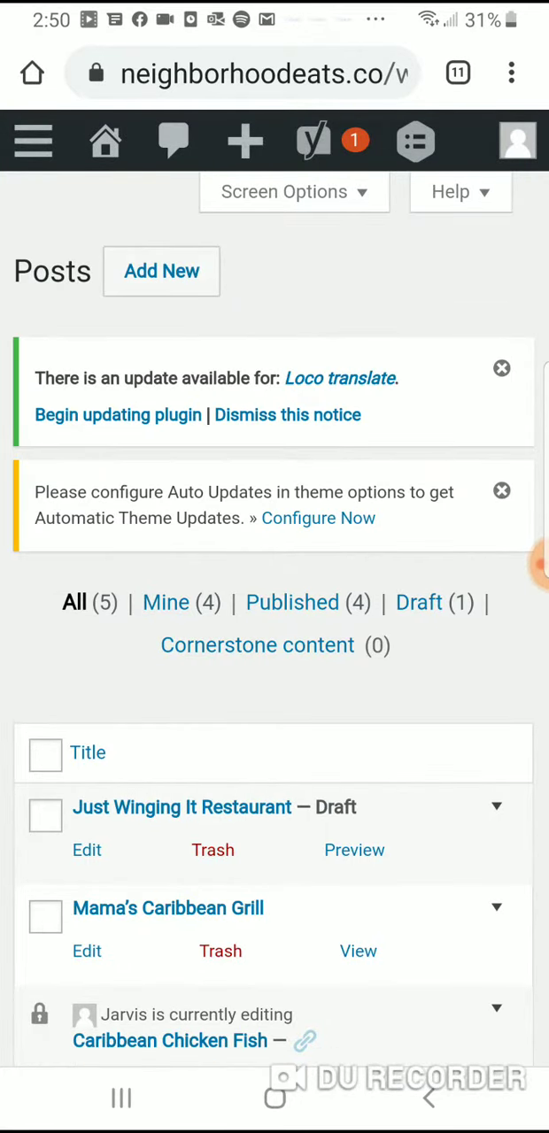
- Scroll the Posts list down to reach the Just Winging It Restaurant draft
scroll("down", 3)
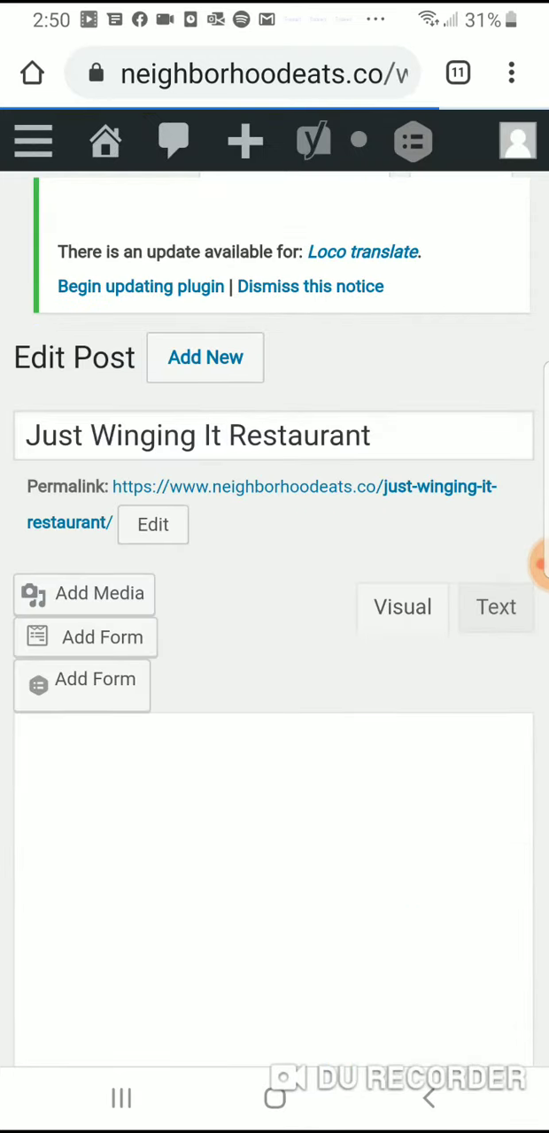
scroll("down", 3)
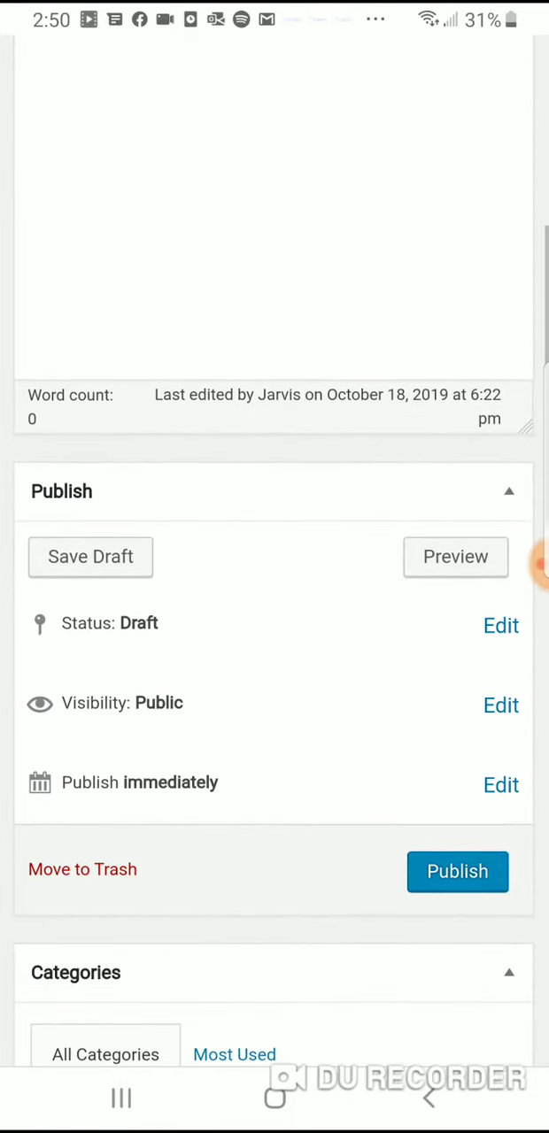
scroll("down", 3)
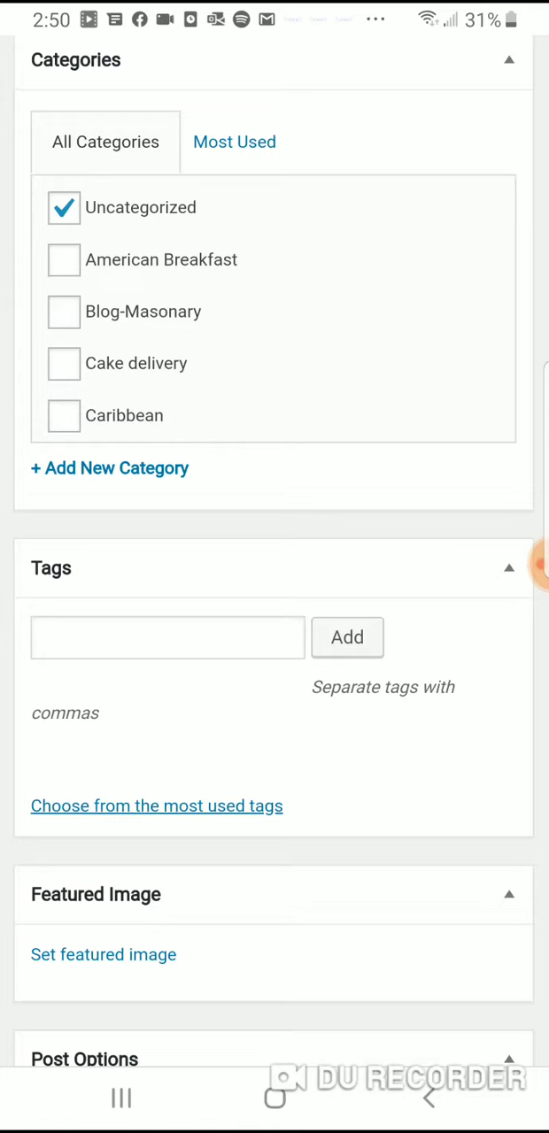
scroll("down", 3)
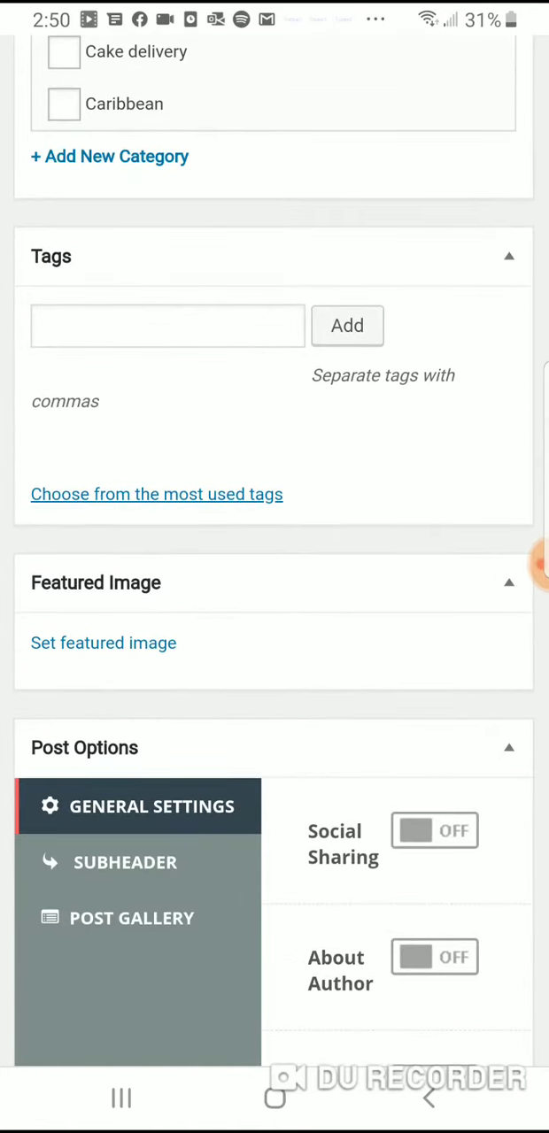
left_click(102, 642)
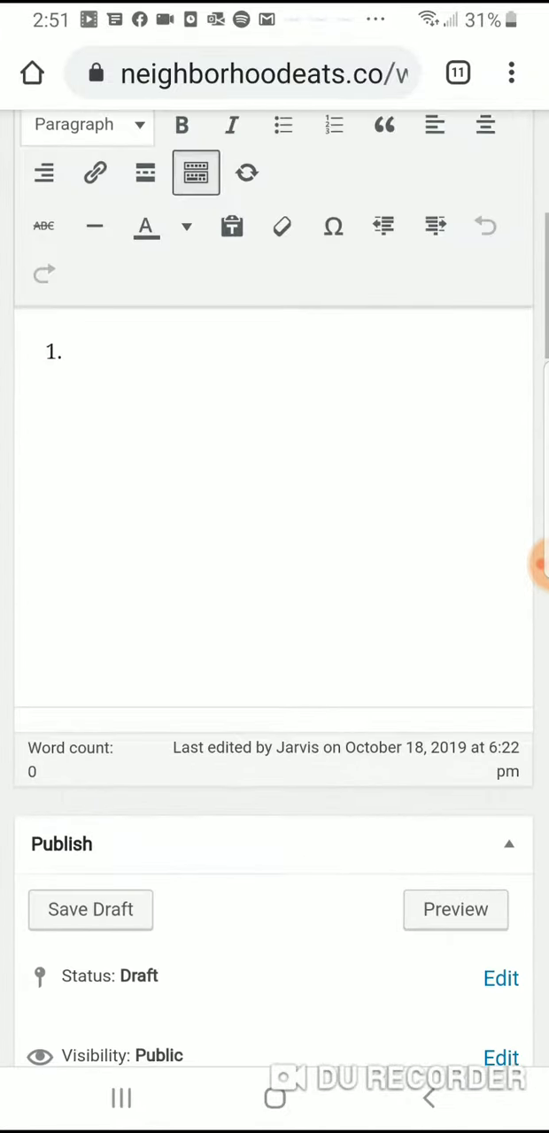
- Leave Edit Post and visit the live Neighborhood Eats homepage from the admin bar
scroll("down", 3)
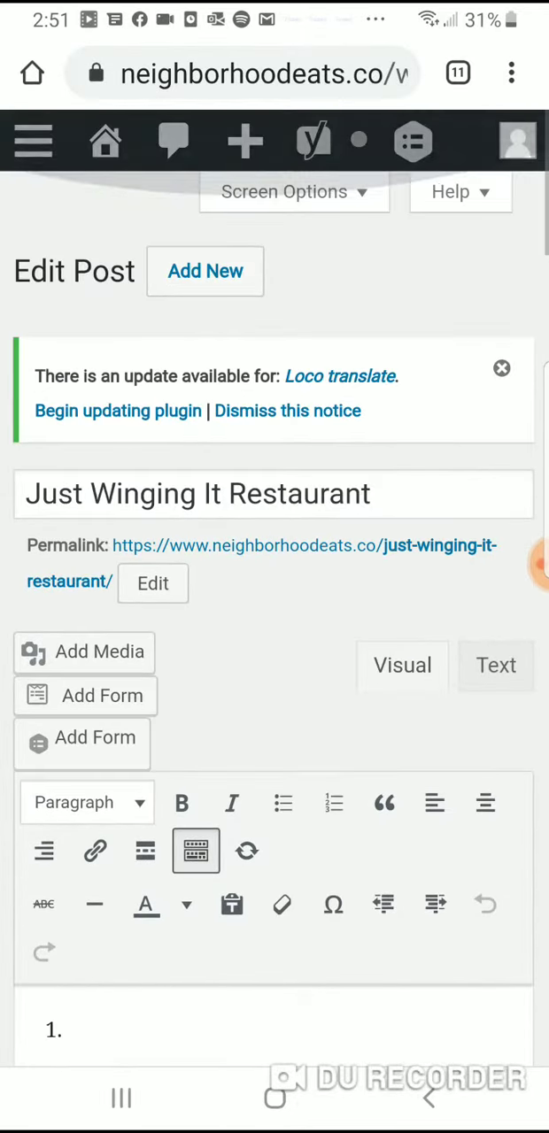
left_click(34, 141)
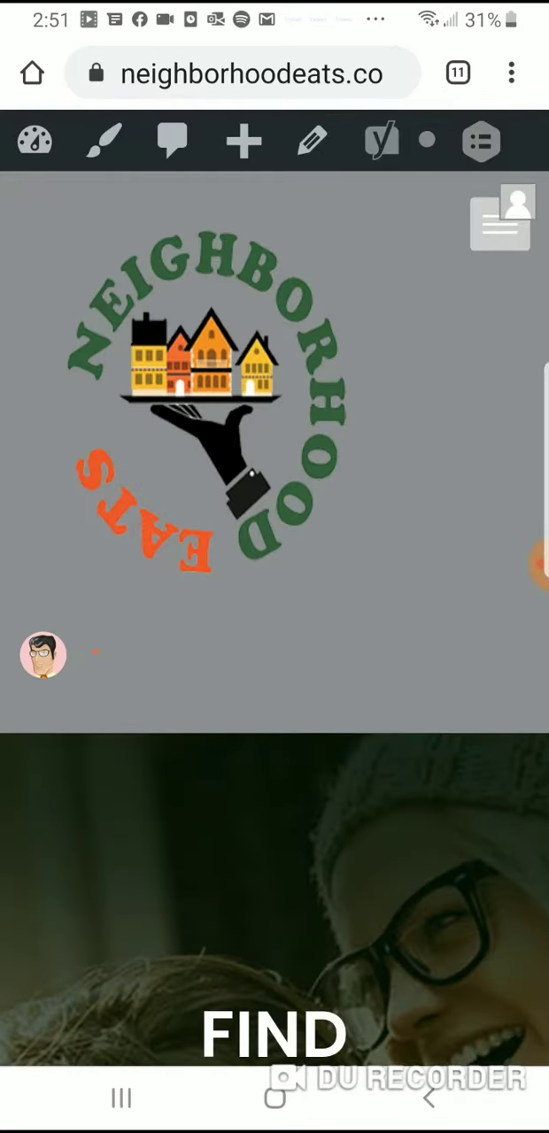
- Go to the site's restaurant posts page and scroll to Mama's Caribbean Grill
left_click(500, 217)
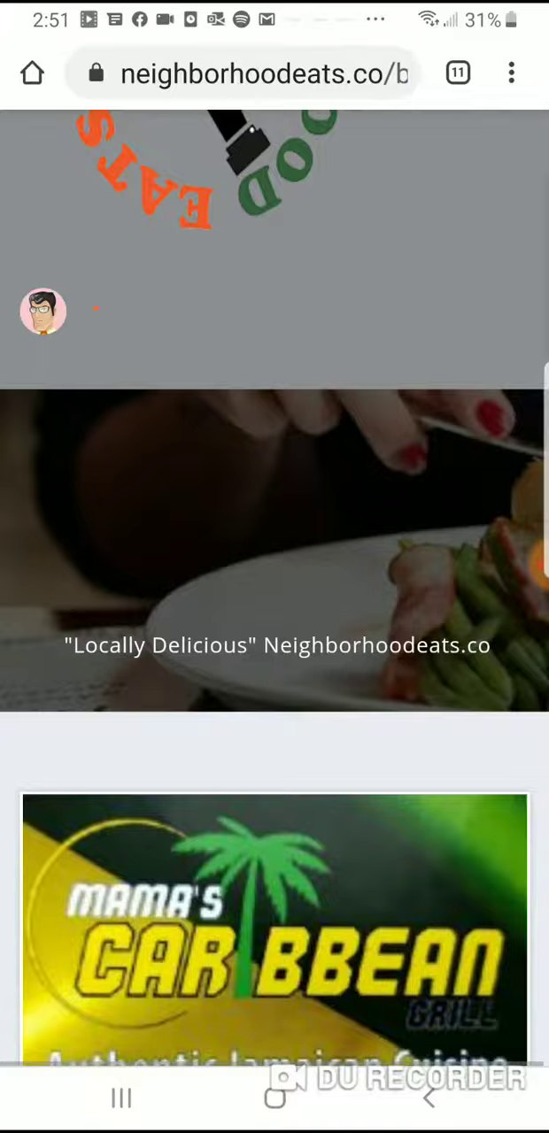
scroll("down", 3)
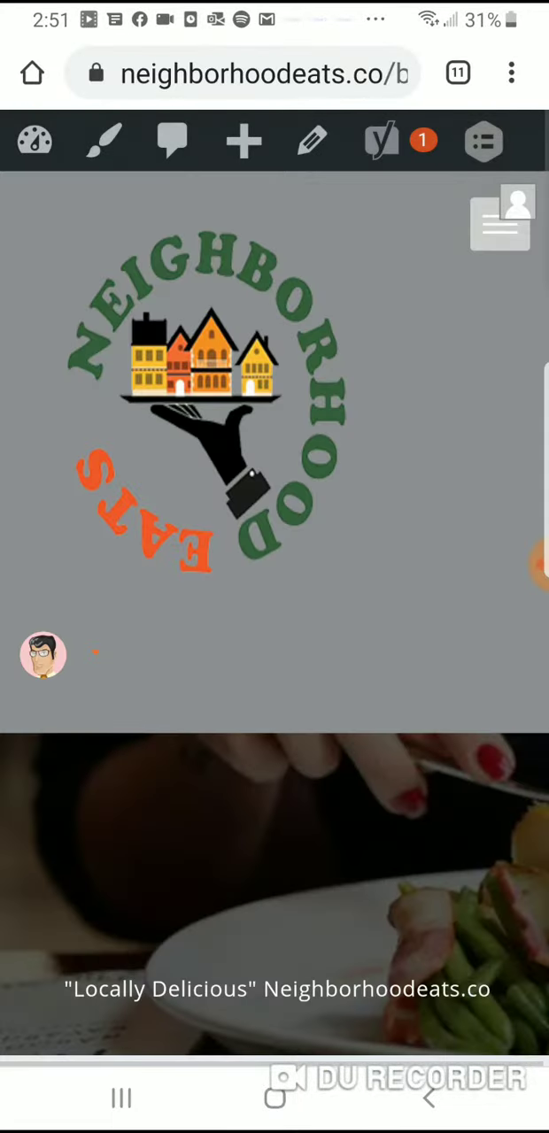
left_click(536, 564)
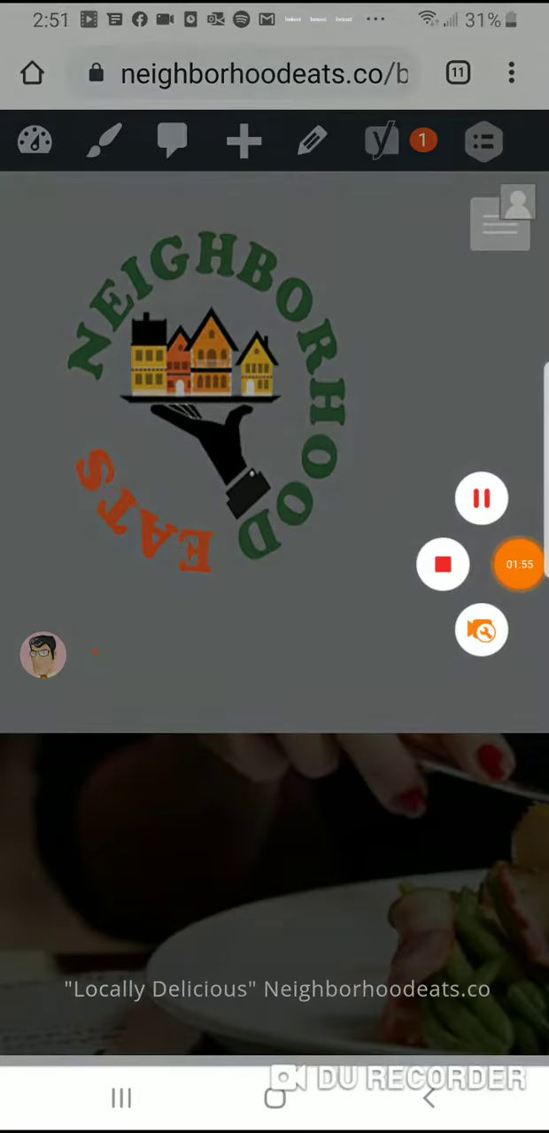